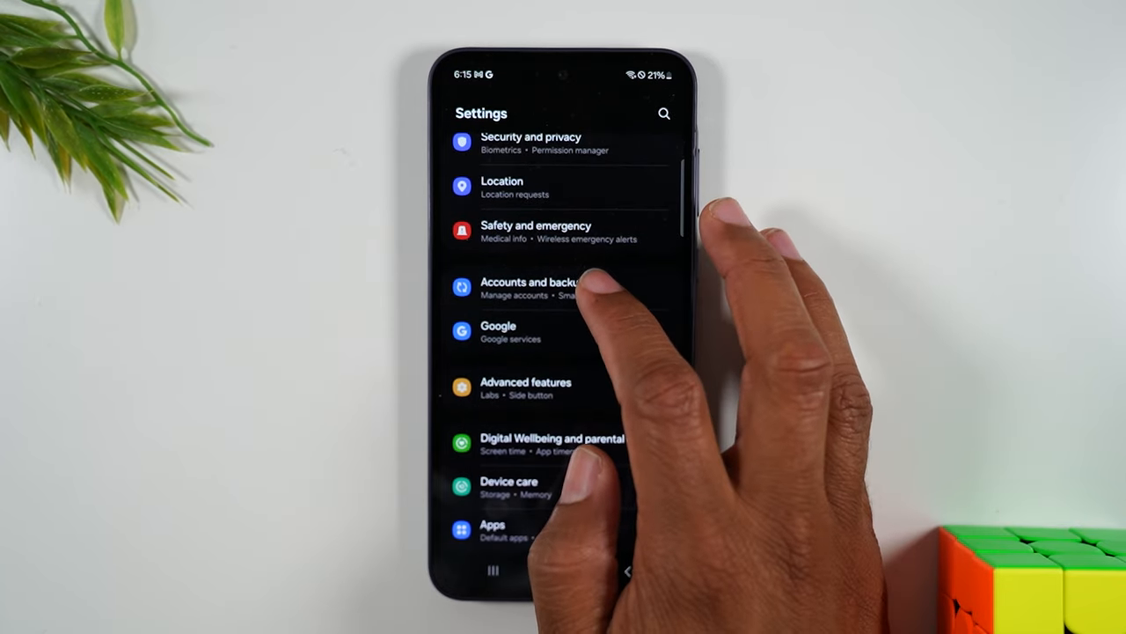
Step: Remove the Google account via Accounts and backup > Manage accounts, leaving no accounts listed
click(528, 289)
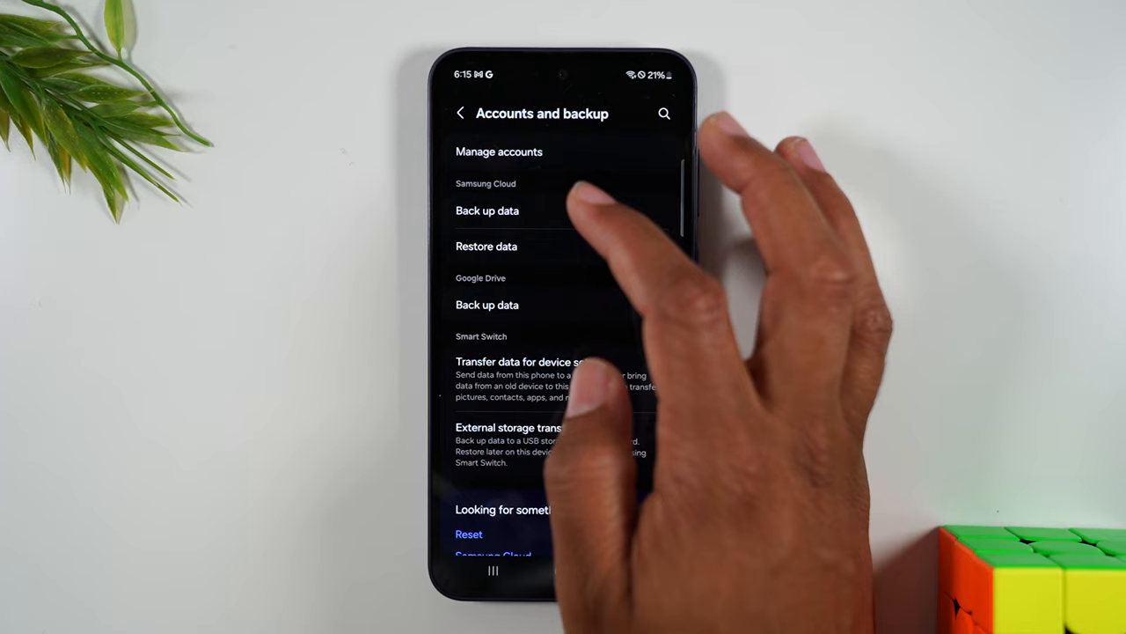
click(499, 151)
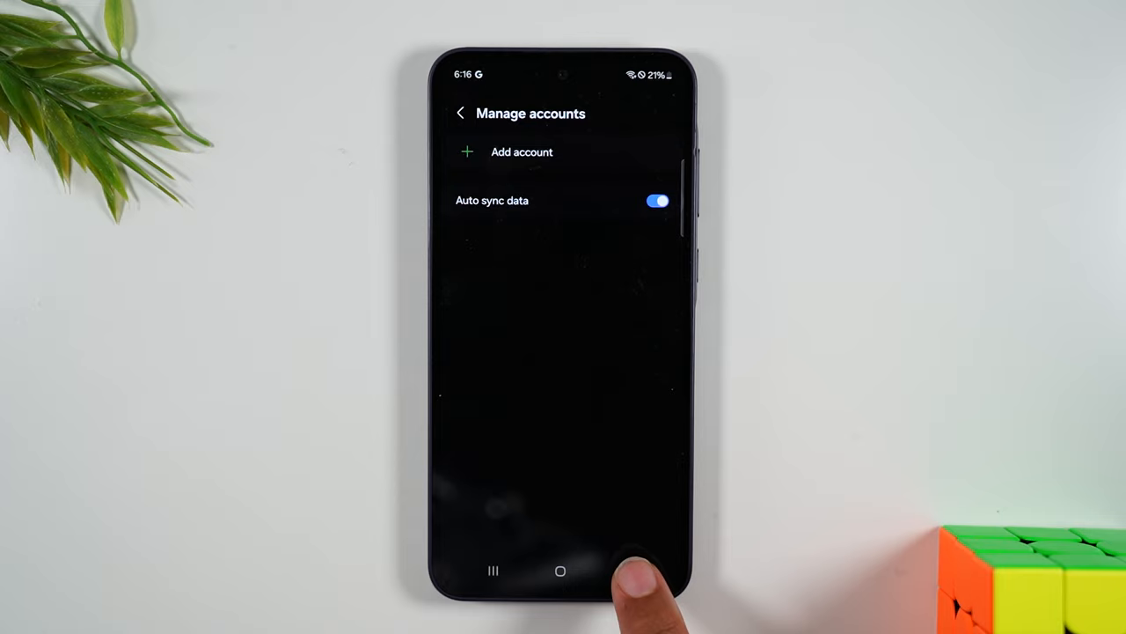
Step: Return to the Settings list and reach the Reset page under General management
click(461, 113)
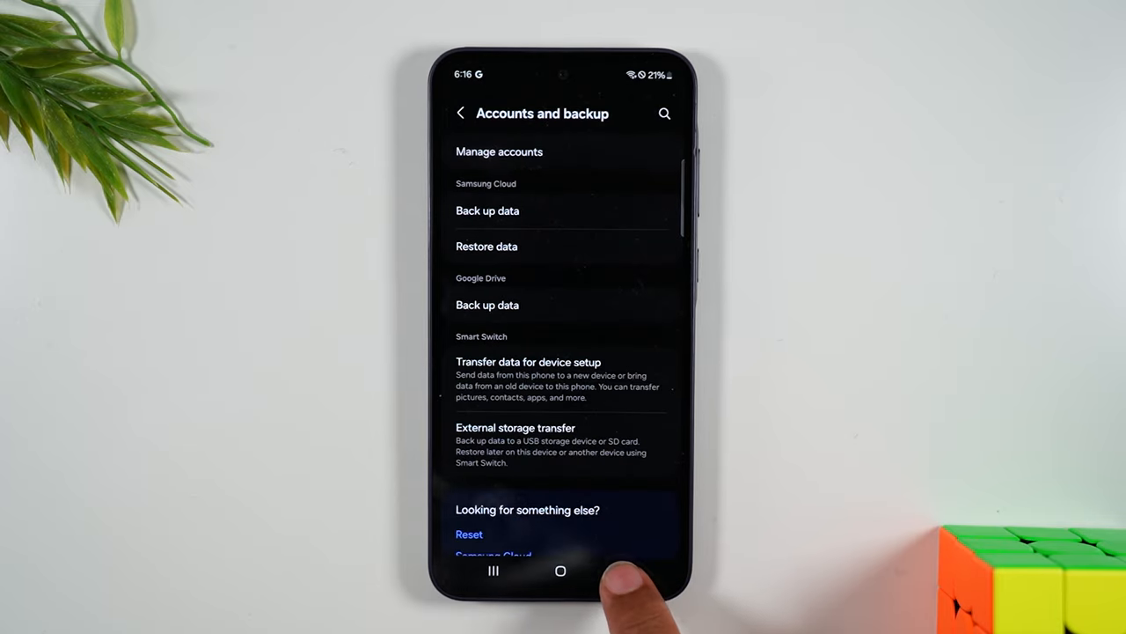
click(461, 113)
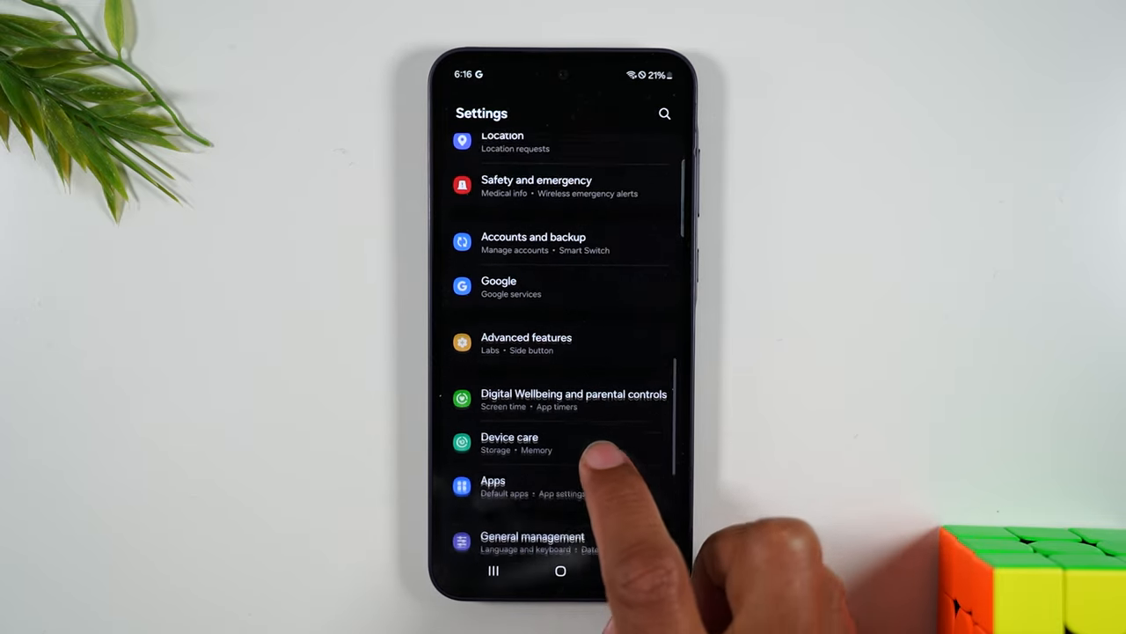
scroll(up, 3)
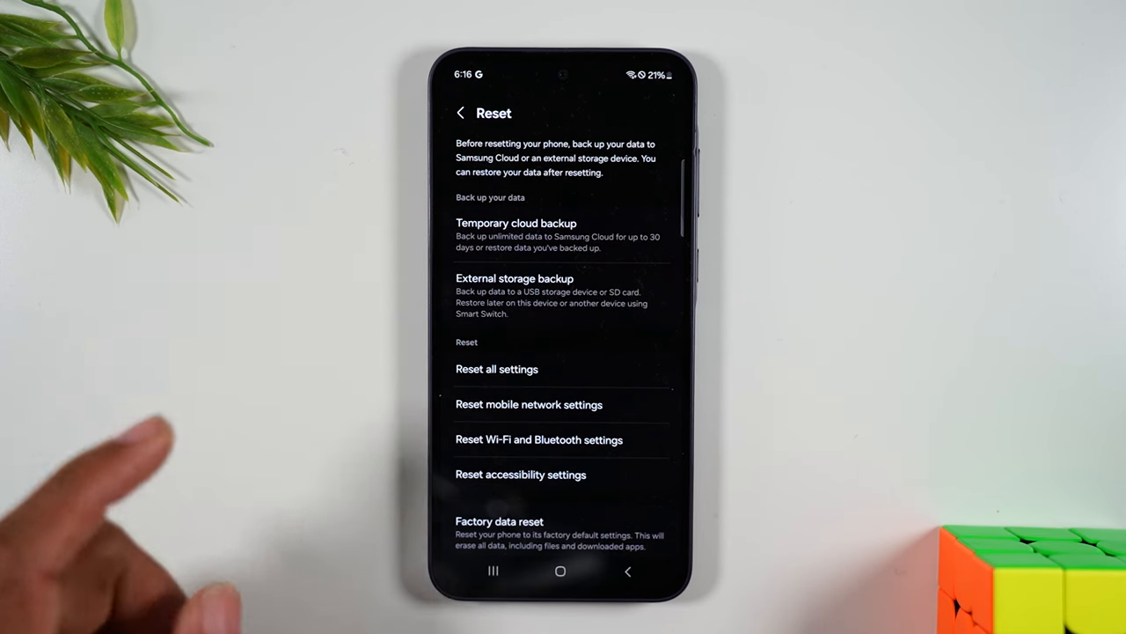
mouse_move(132, 484)
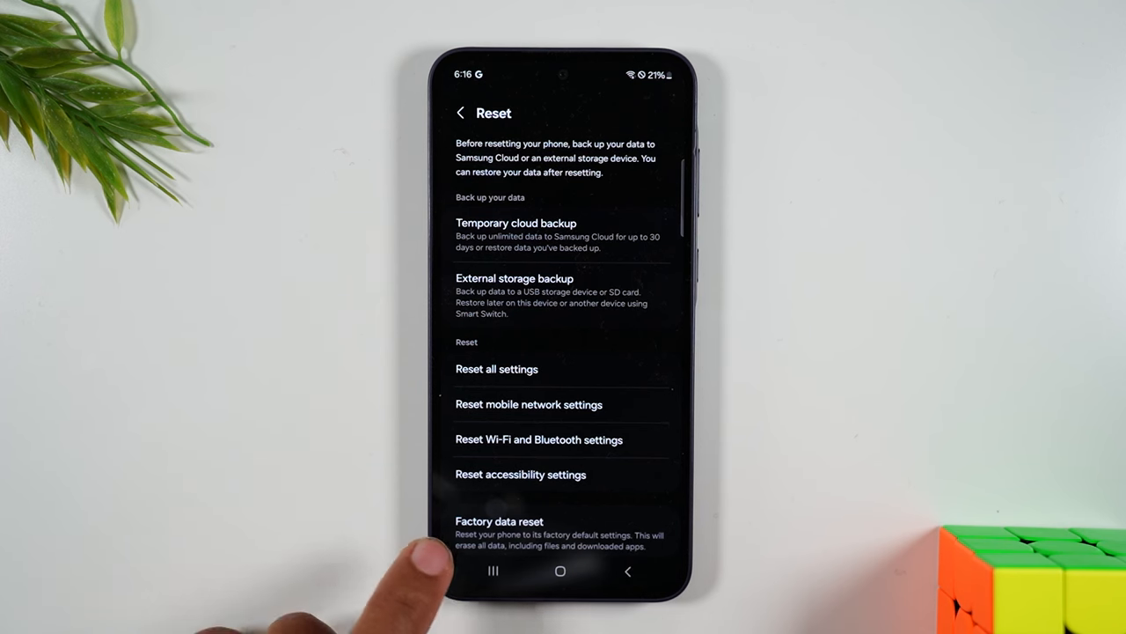
scroll(up, 3)
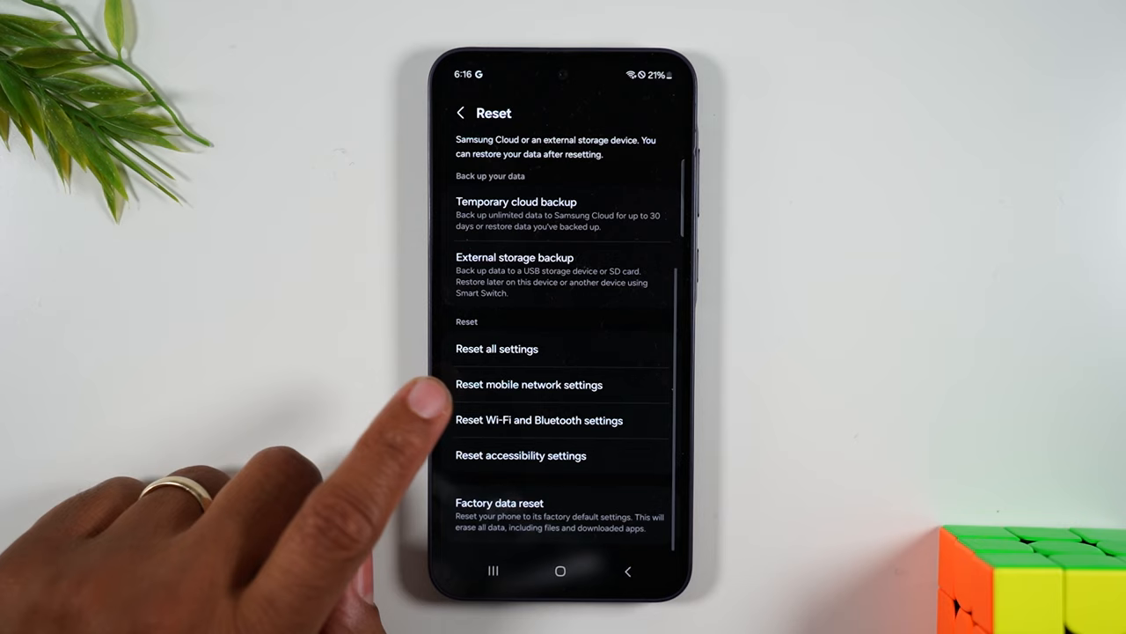
Step: Show the Factory data reset page listing installed apps and accounts to be erased
click(560, 514)
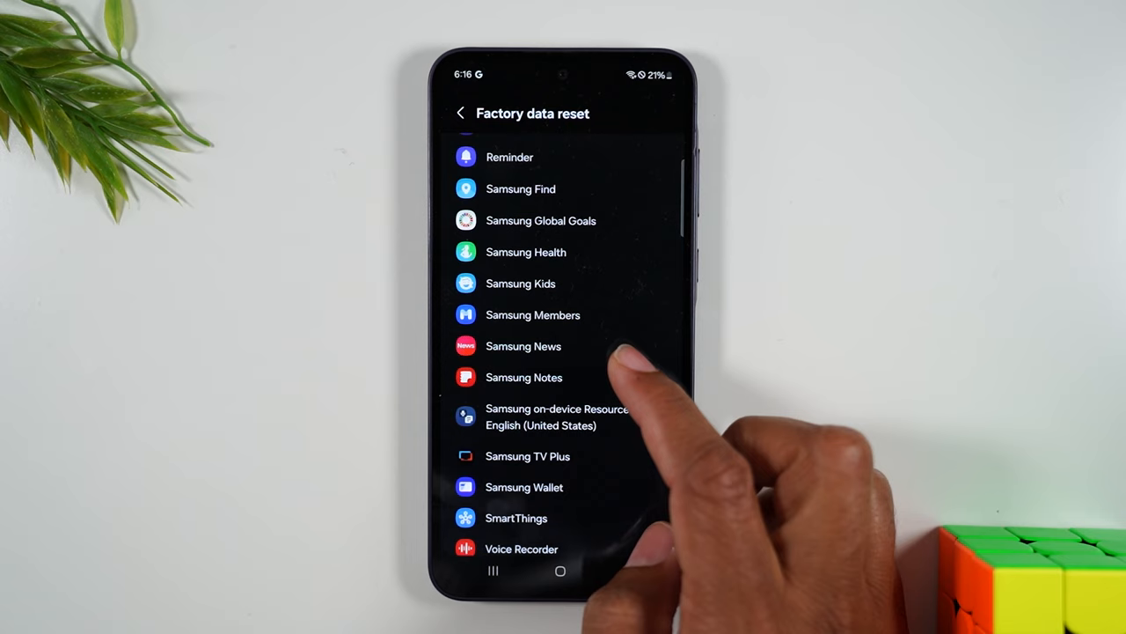
scroll(up, 3)
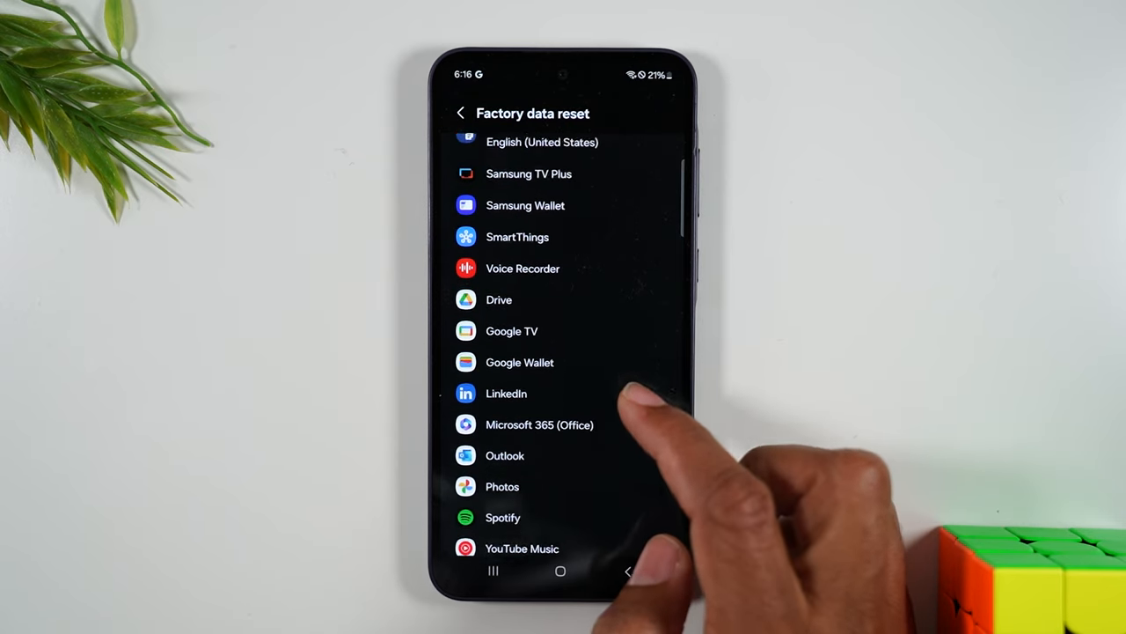